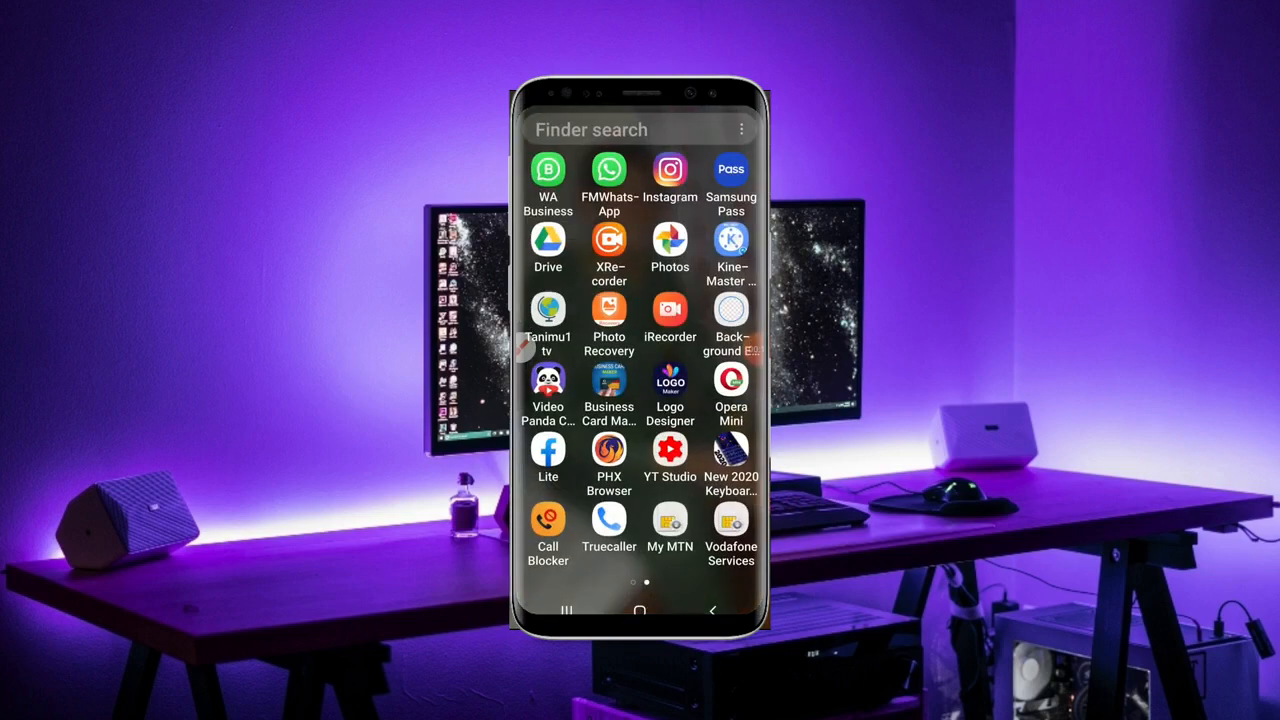
Step: Launch FMWhatsApp from the app drawer so its fingerprint lock screen appears
{"action": "left_click", "coordinate": [638, 610]}
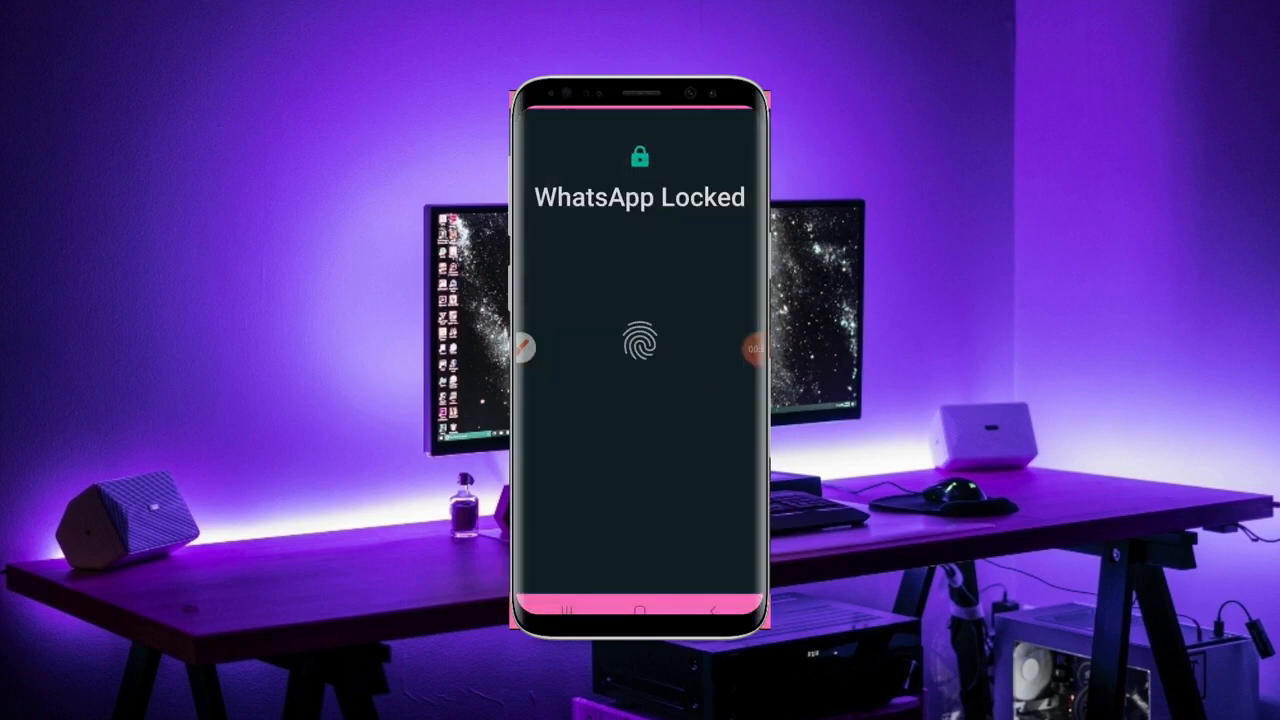
Step: Unlock FMWhatsApp with fingerprint and reach its Settings page from the three-dot menu
{"action": "left_click", "coordinate": [638, 343]}
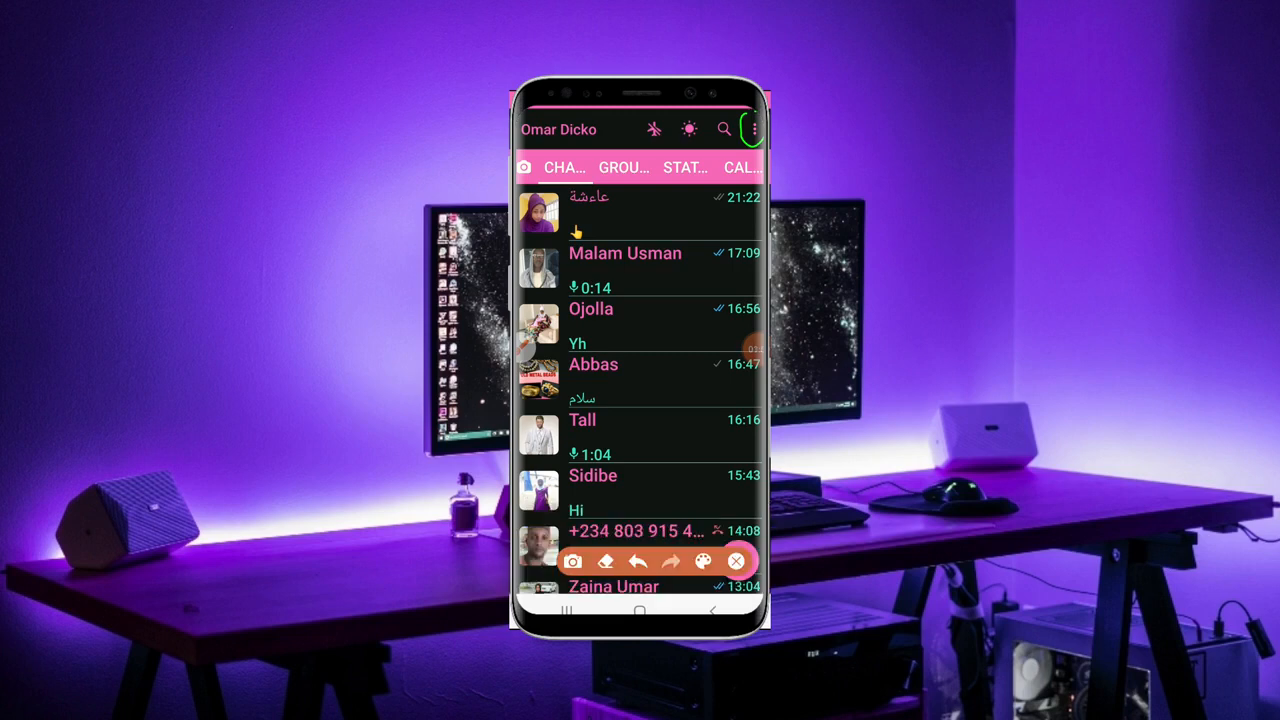
{"action": "left_click", "coordinate": [758, 128]}
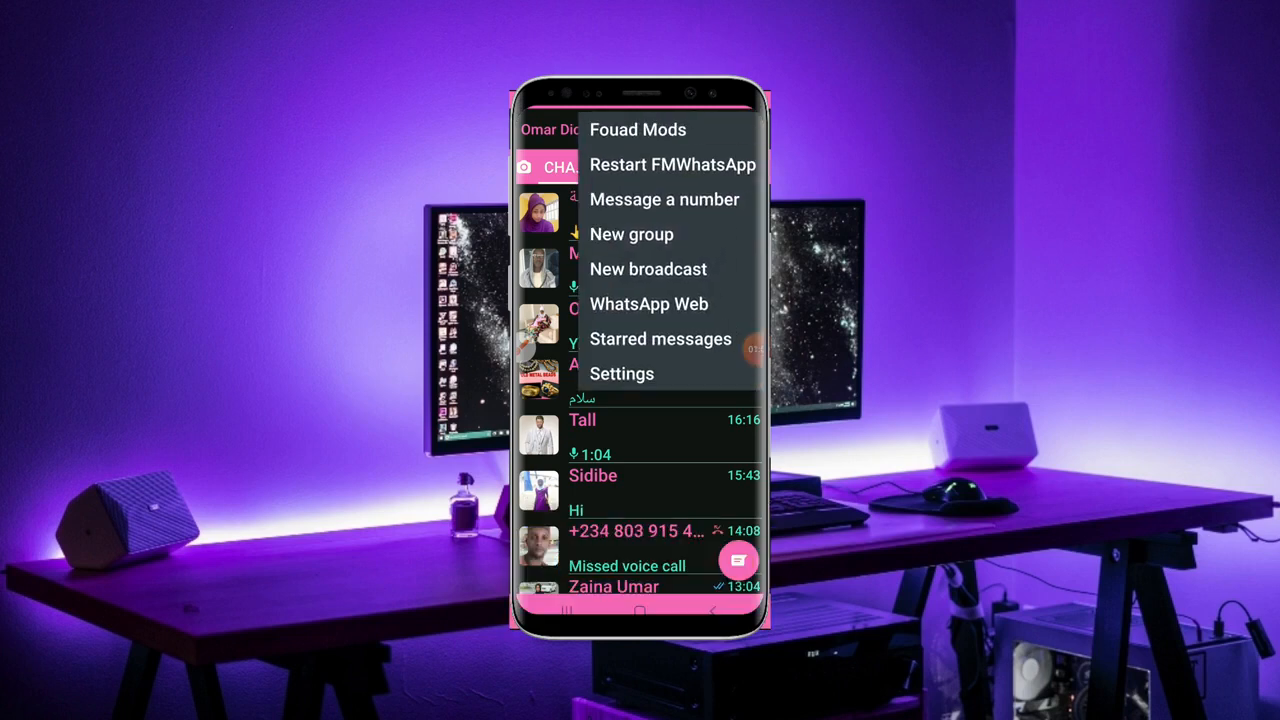
{"action": "left_click", "coordinate": [621, 373]}
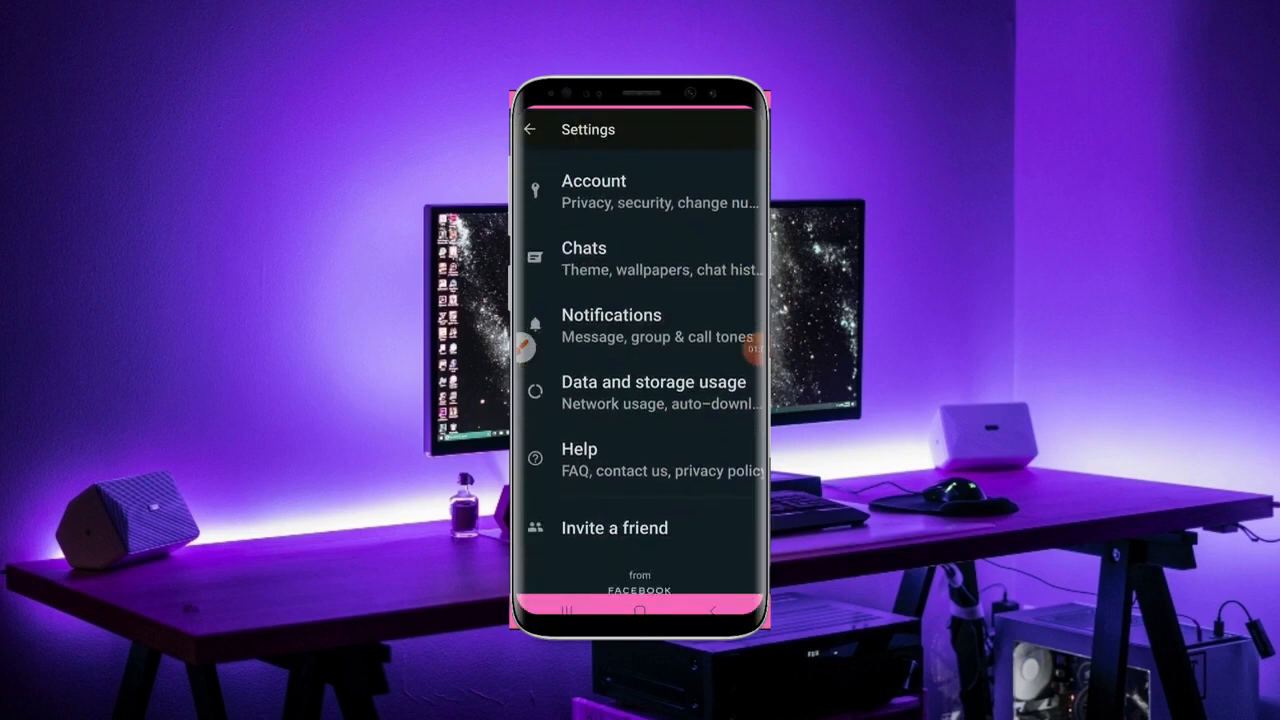
{"action": "left_click", "coordinate": [611, 325]}
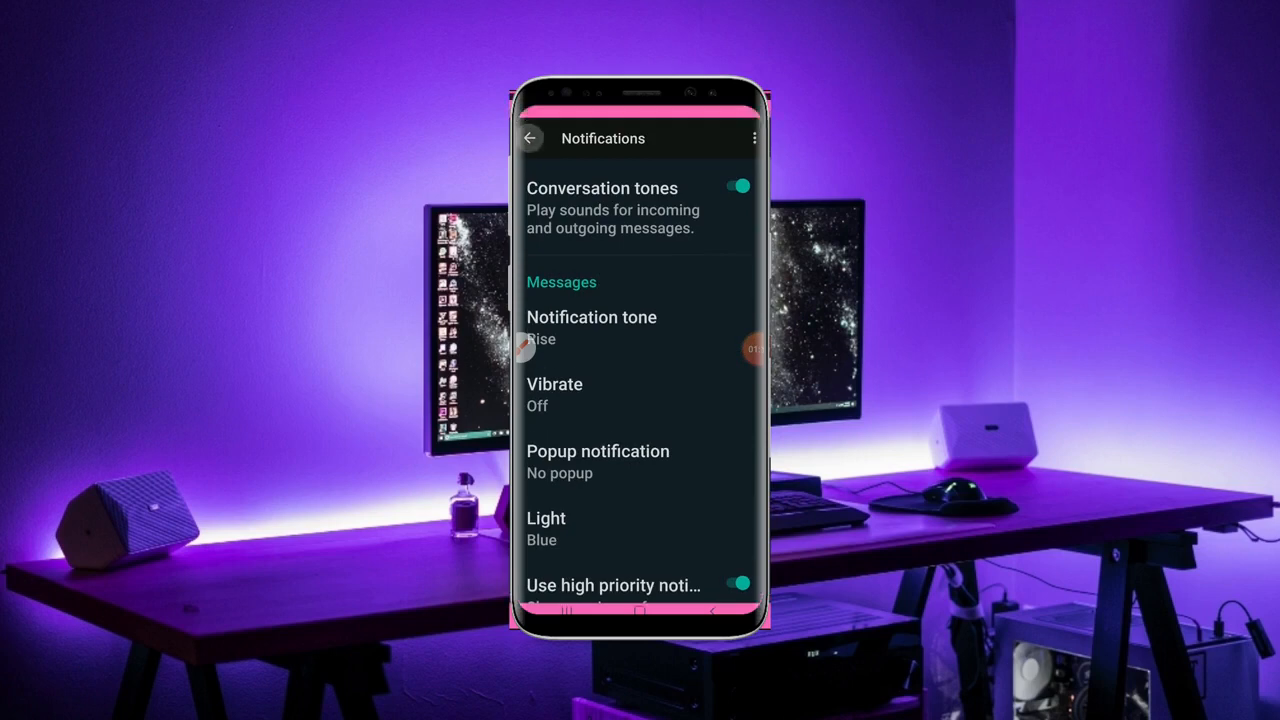
{"action": "left_click", "coordinate": [528, 138]}
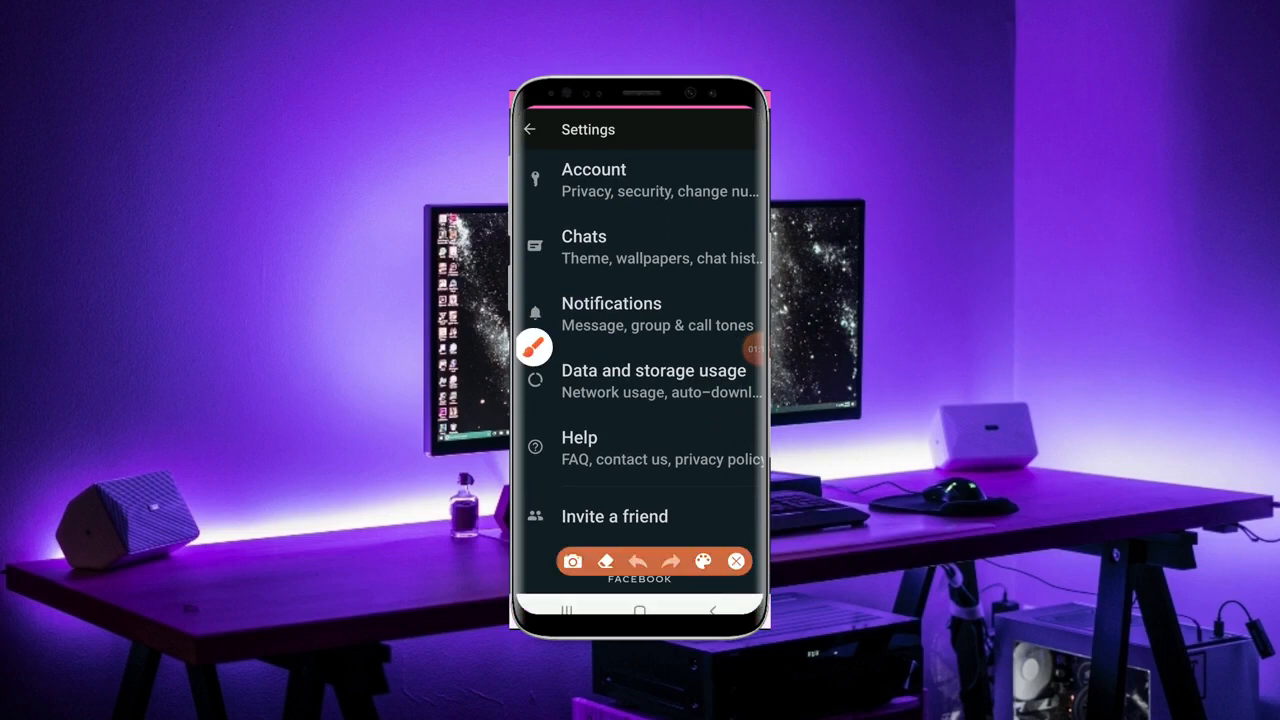
{"action": "left_click", "coordinate": [699, 561]}
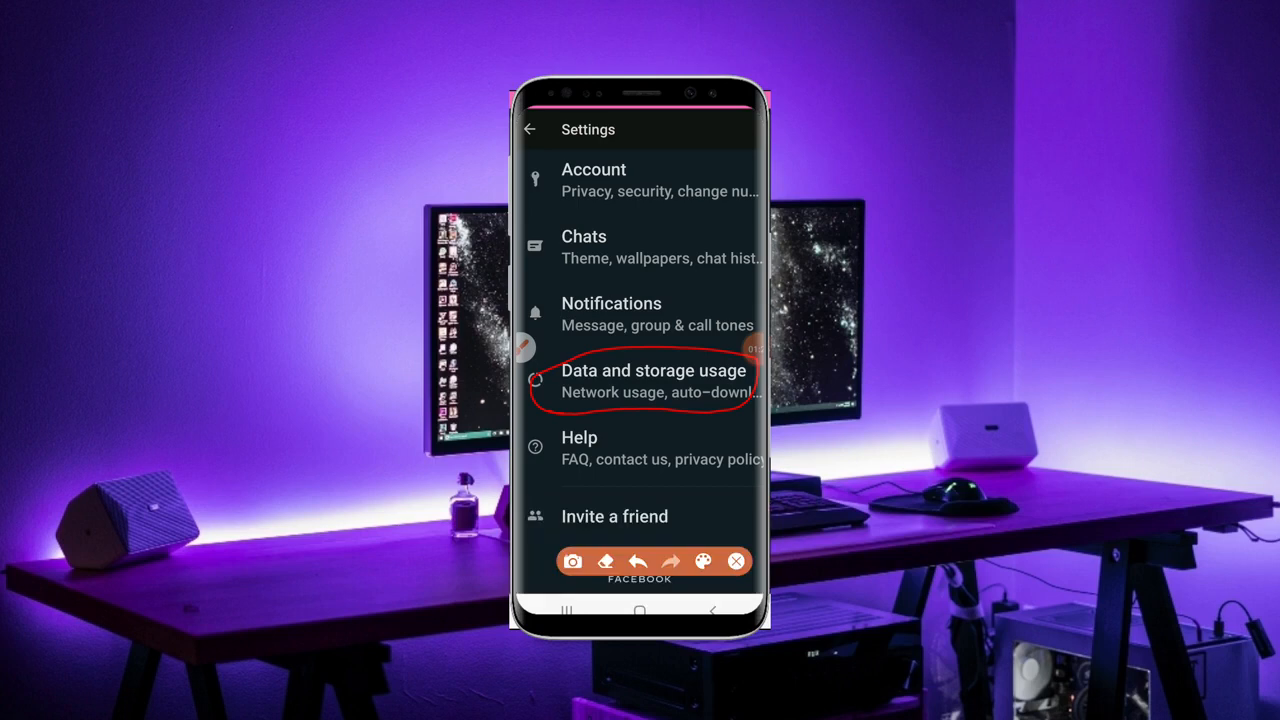
Step: In Data and storage usage, bring up the 'When using mobile data' auto-download choices
{"action": "left_click", "coordinate": [653, 381]}
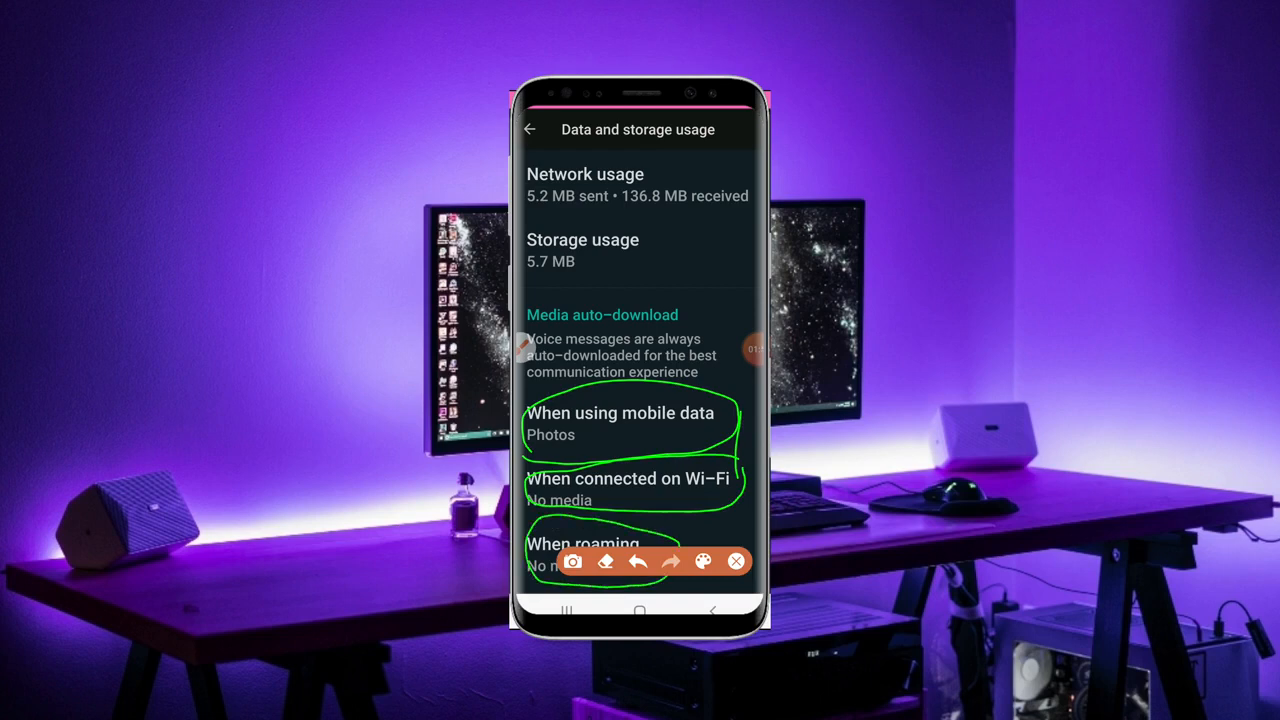
{"action": "left_click", "coordinate": [736, 561]}
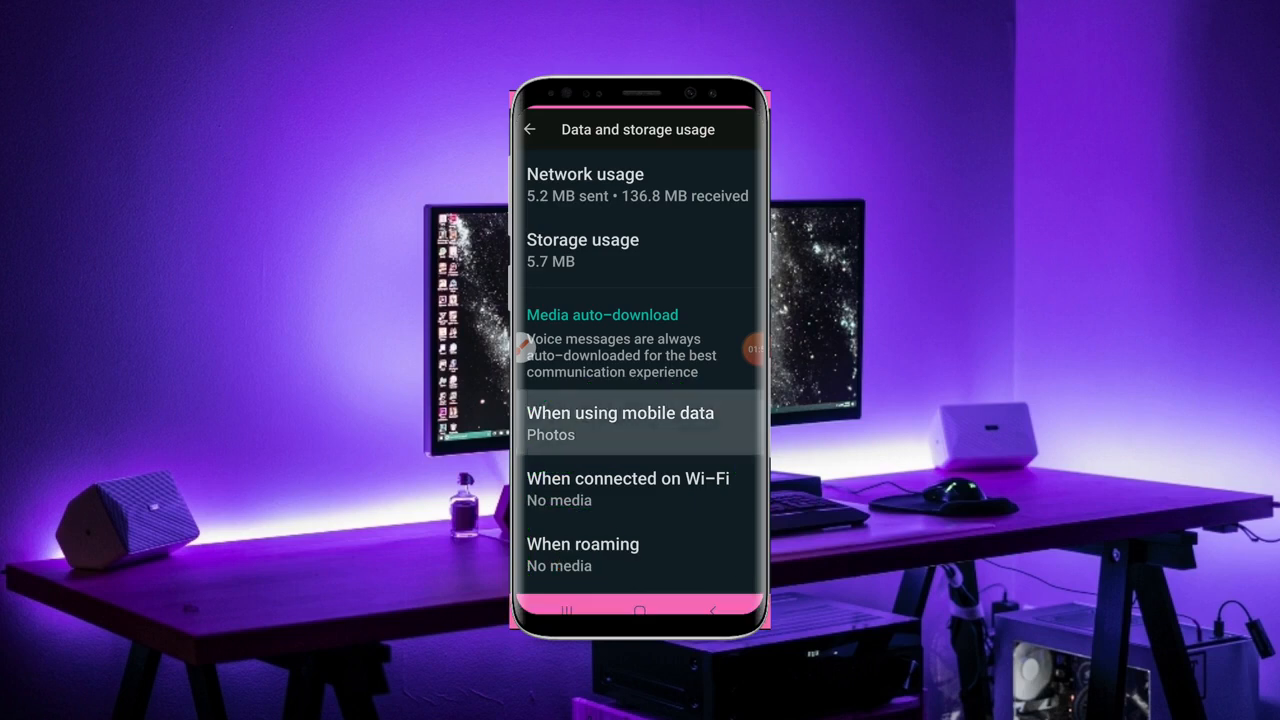
{"action": "left_click", "coordinate": [620, 422]}
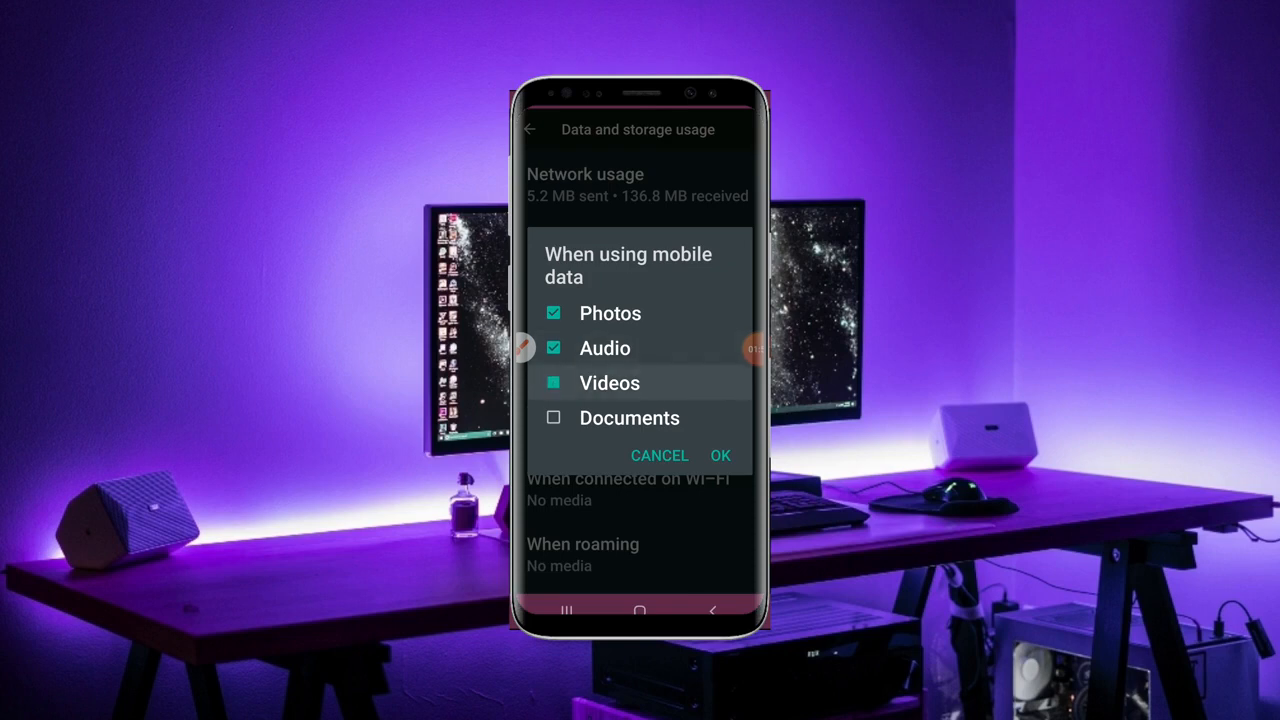
Step: Leave only Photos ticked for mobile-data auto-download, clearing Videos and Audio, and confirm with OK
{"action": "left_click", "coordinate": [553, 418]}
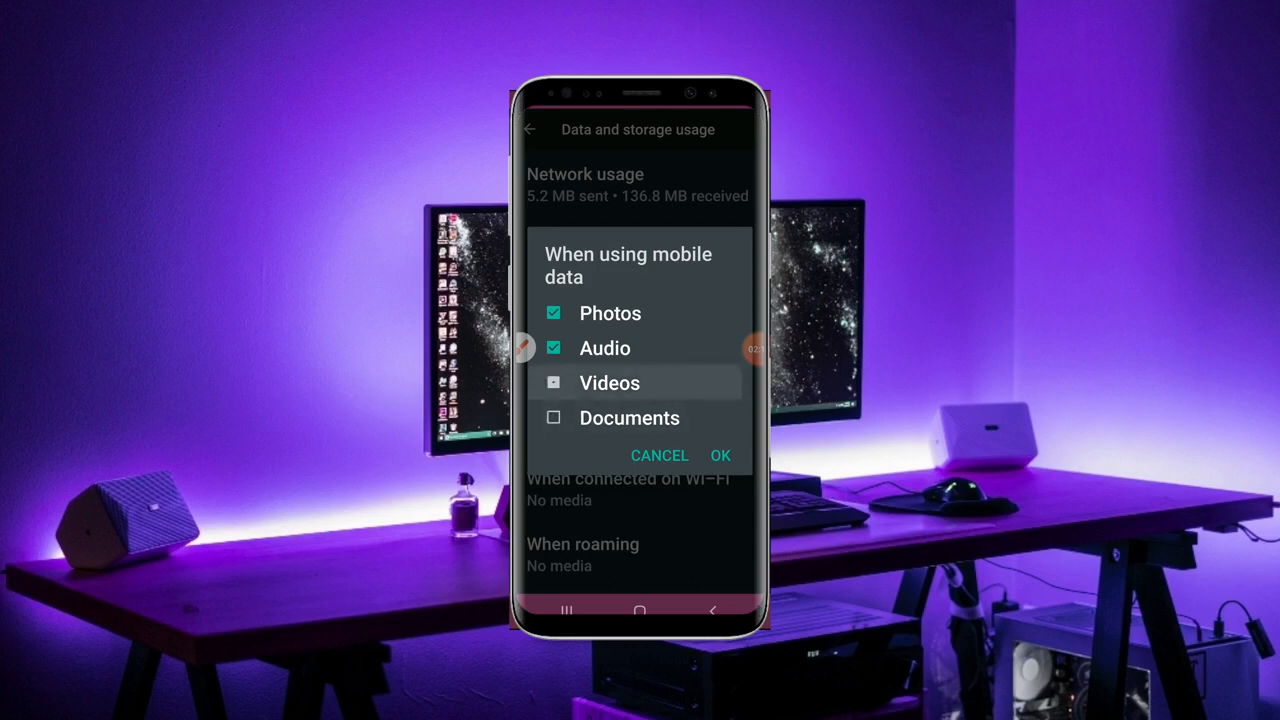
{"action": "left_click", "coordinate": [553, 347]}
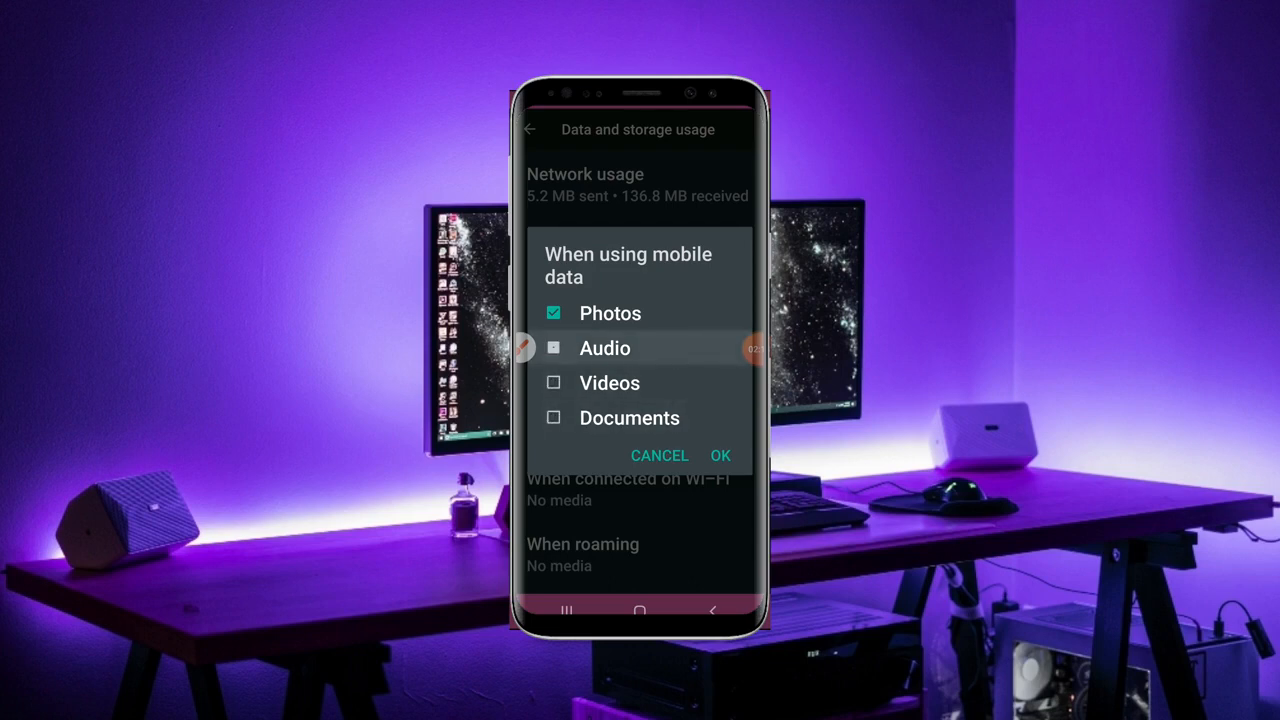
{"action": "left_click", "coordinate": [553, 312]}
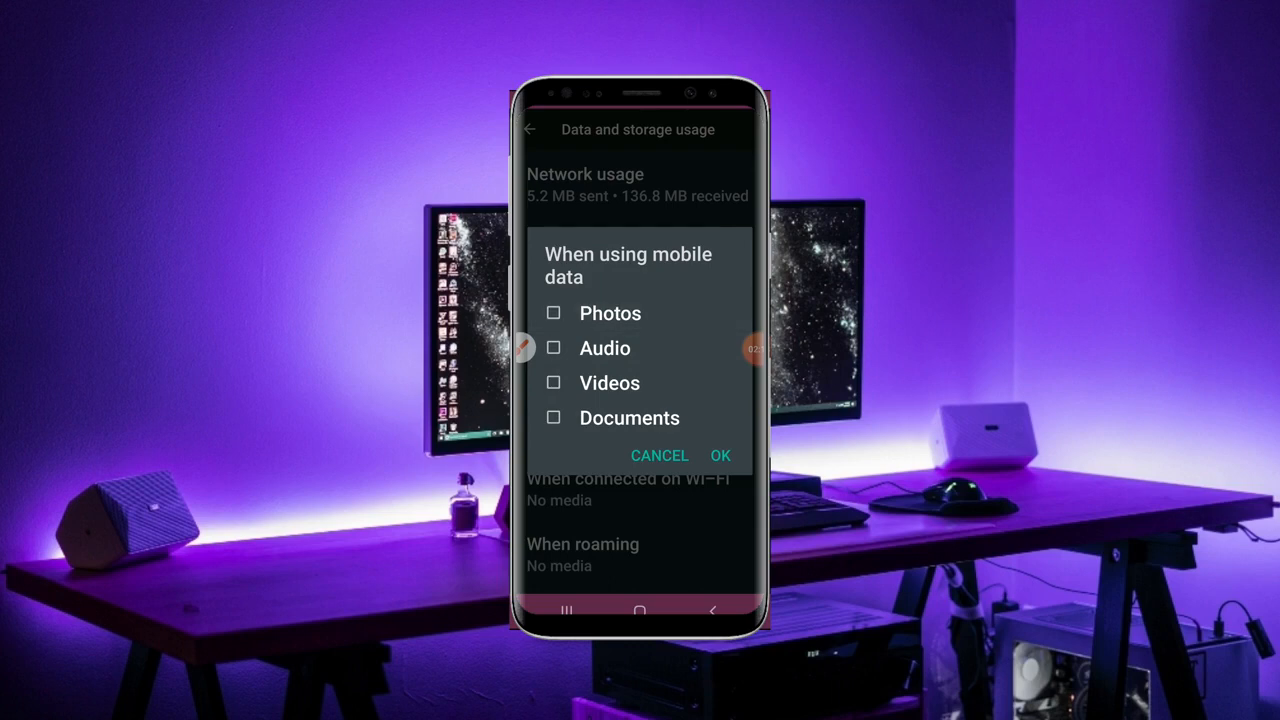
{"action": "left_click", "coordinate": [553, 312]}
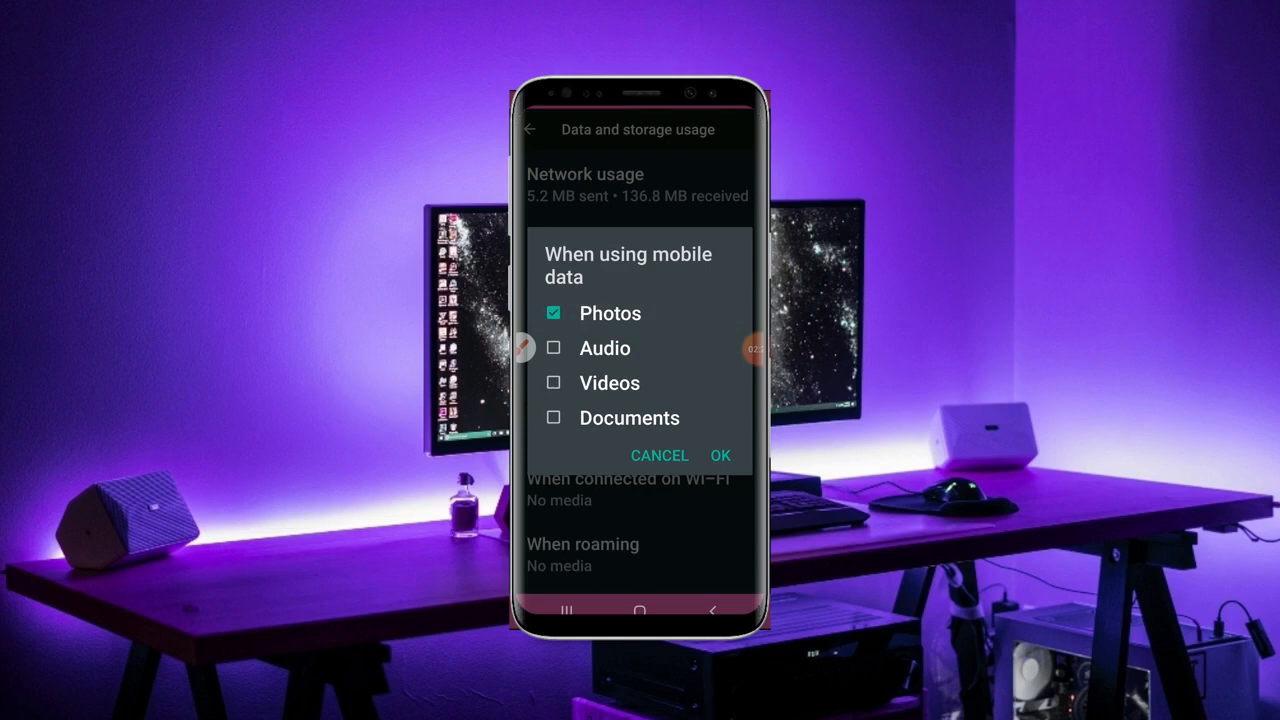
{"action": "left_click", "coordinate": [720, 455]}
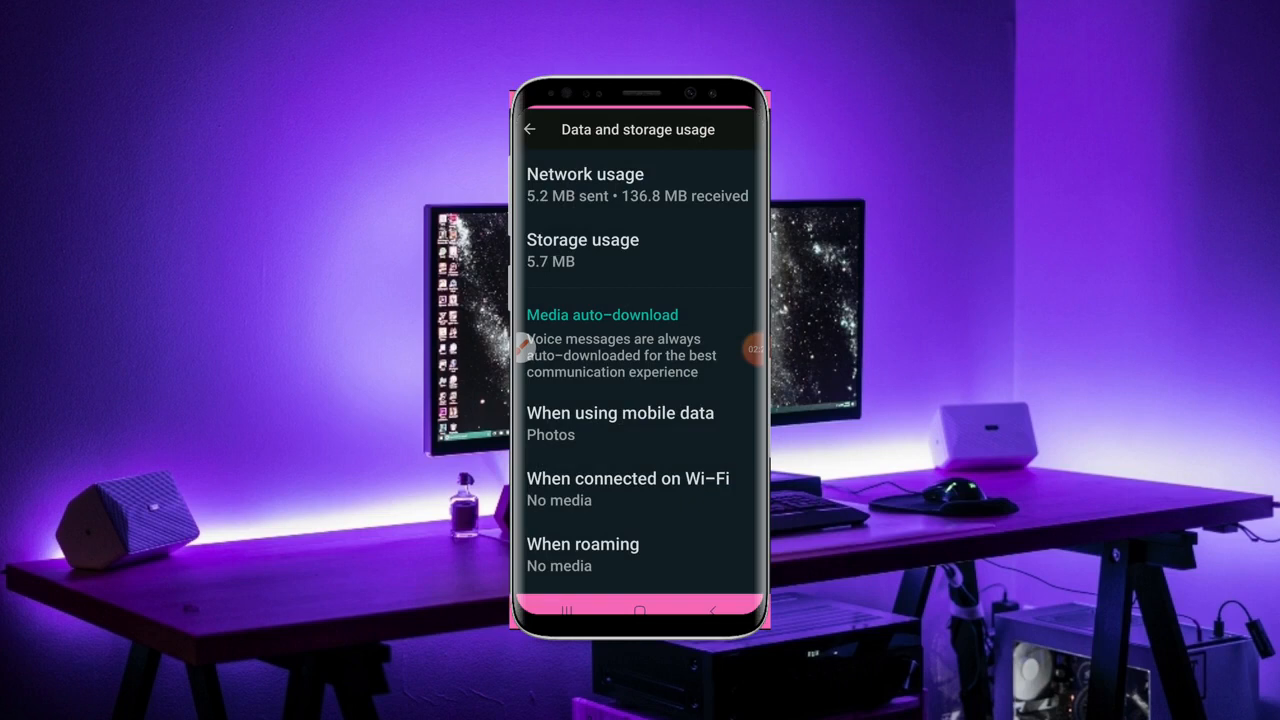
{"action": "left_click", "coordinate": [628, 479]}
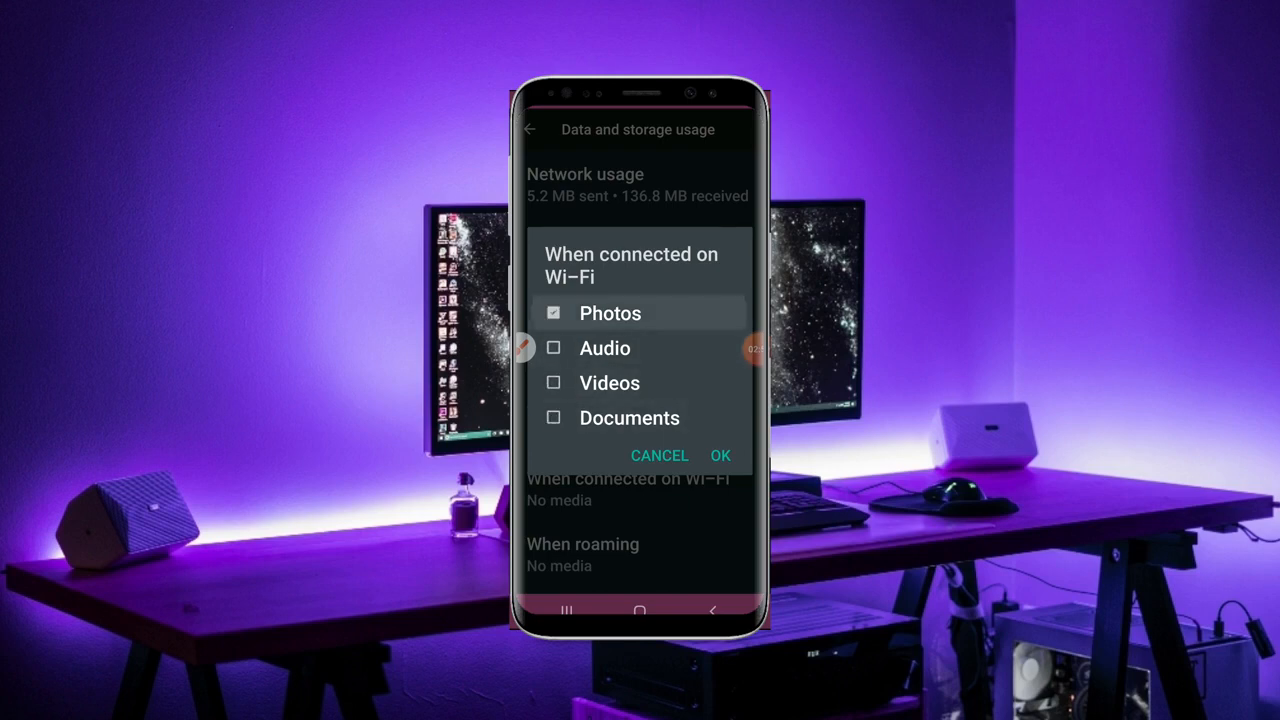
{"action": "left_click", "coordinate": [553, 312]}
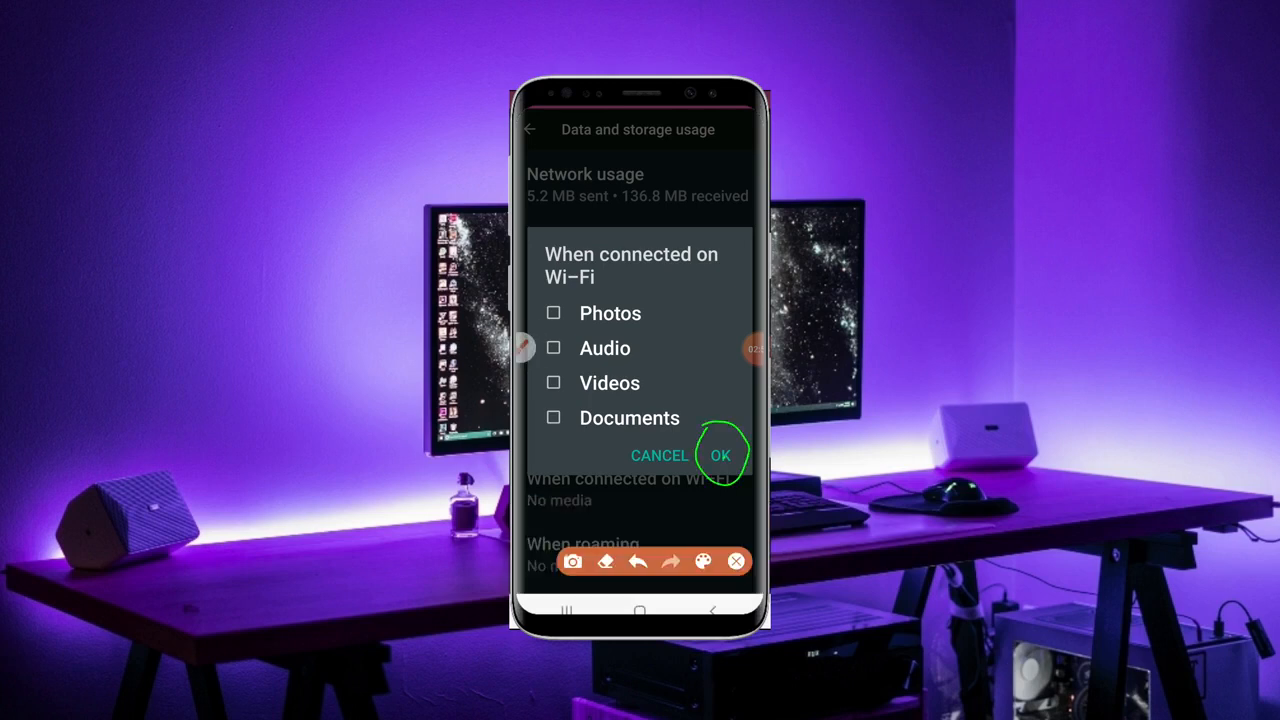
{"action": "left_click", "coordinate": [721, 455]}
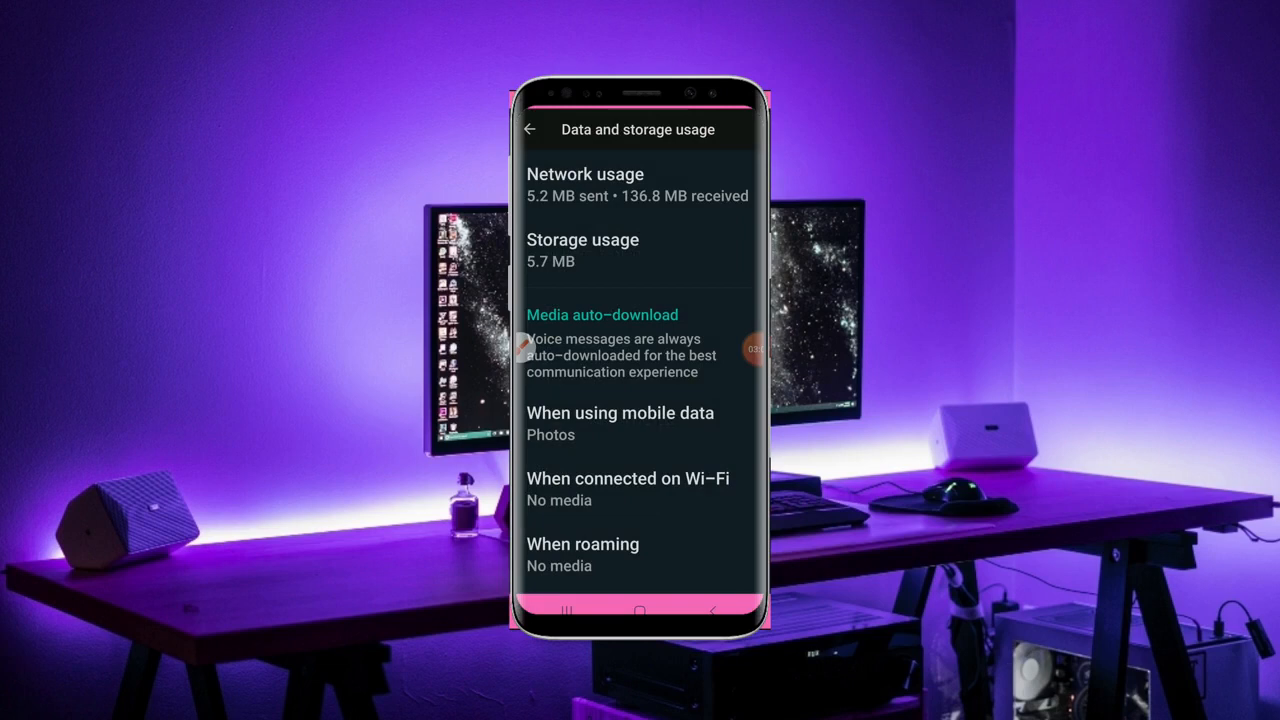
Step: Bring up the 'When roaming' auto-download choices, which show no media types ticked
{"action": "scroll", "scroll_direction": "down", "scroll_amount": 3}
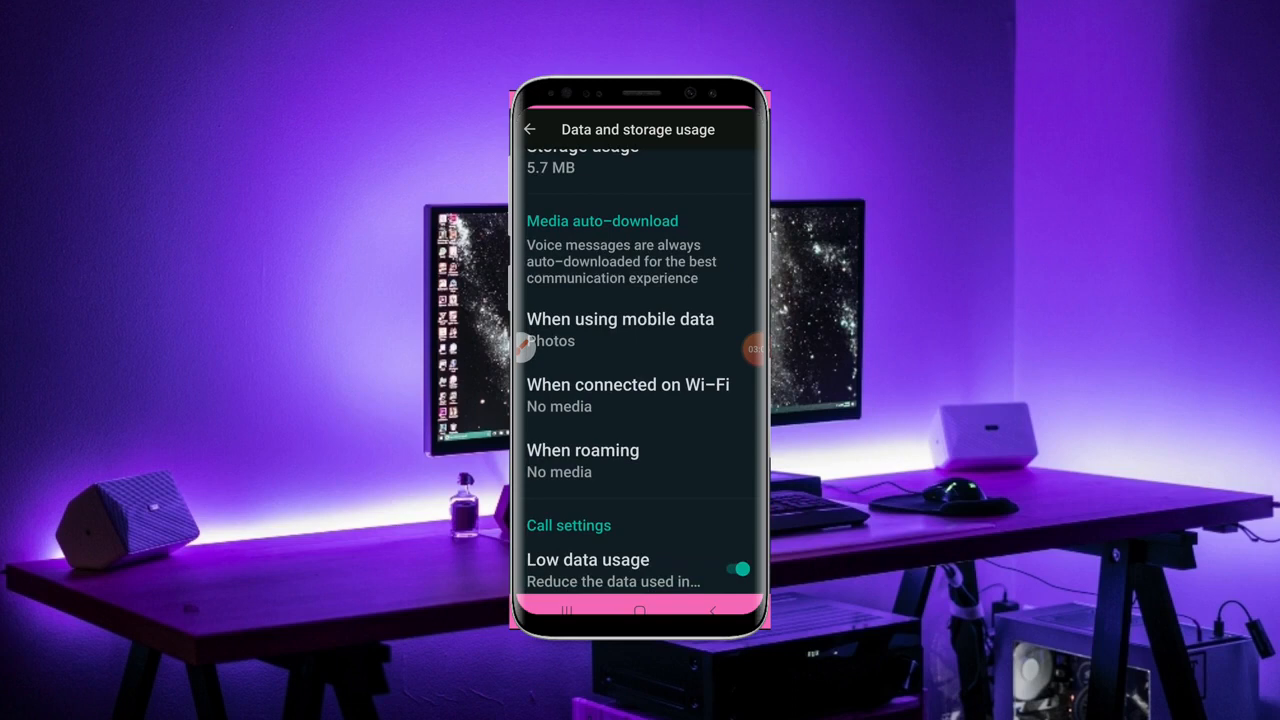
{"action": "left_click", "coordinate": [582, 450]}
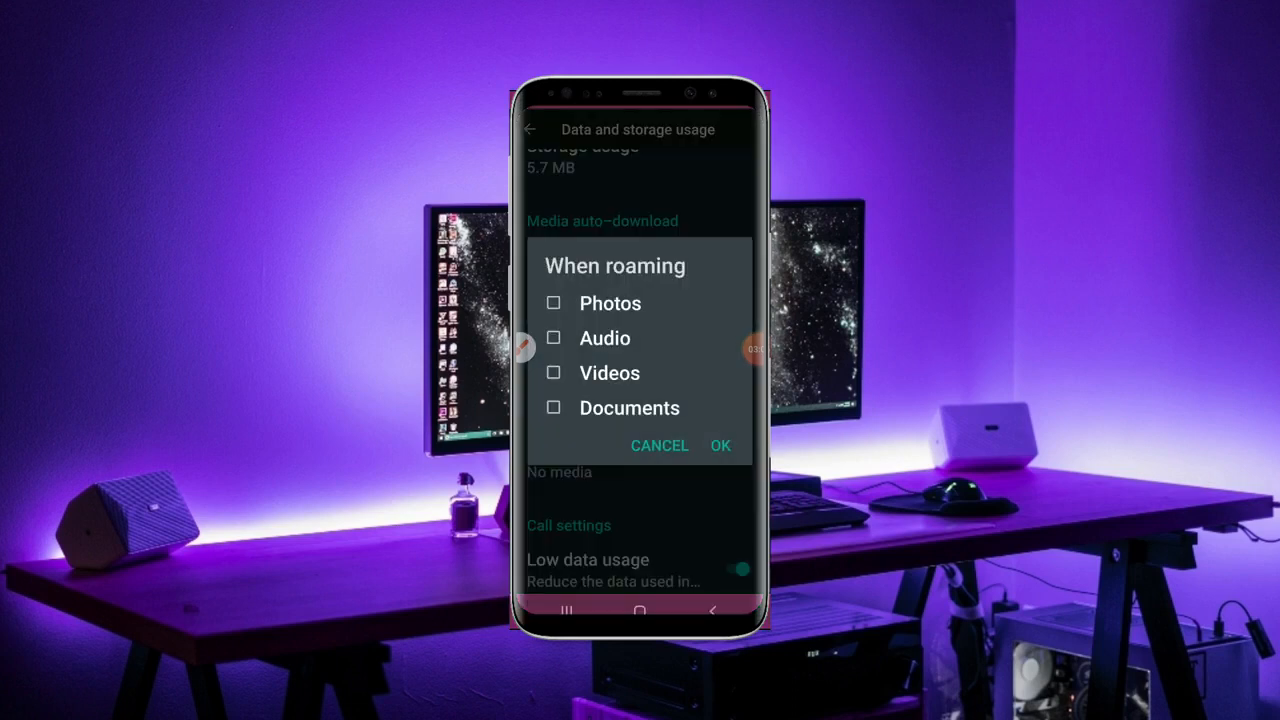